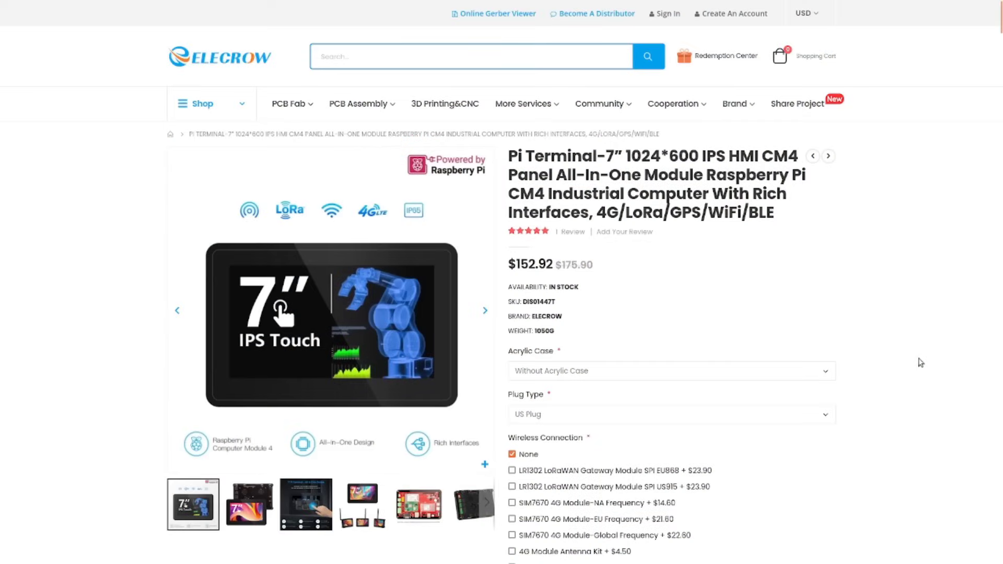
mouse_move(910, 250)
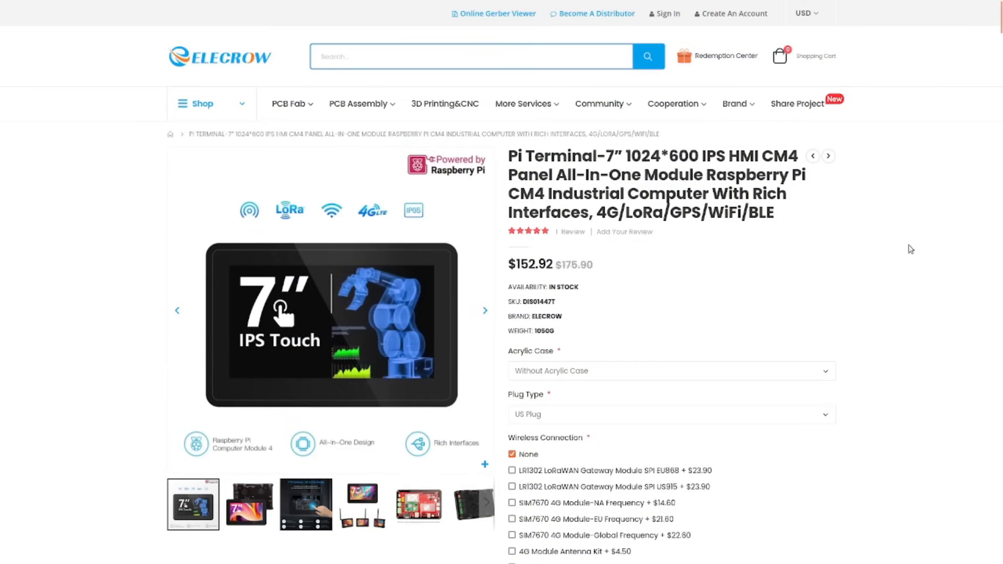
mouse_move(710, 257)
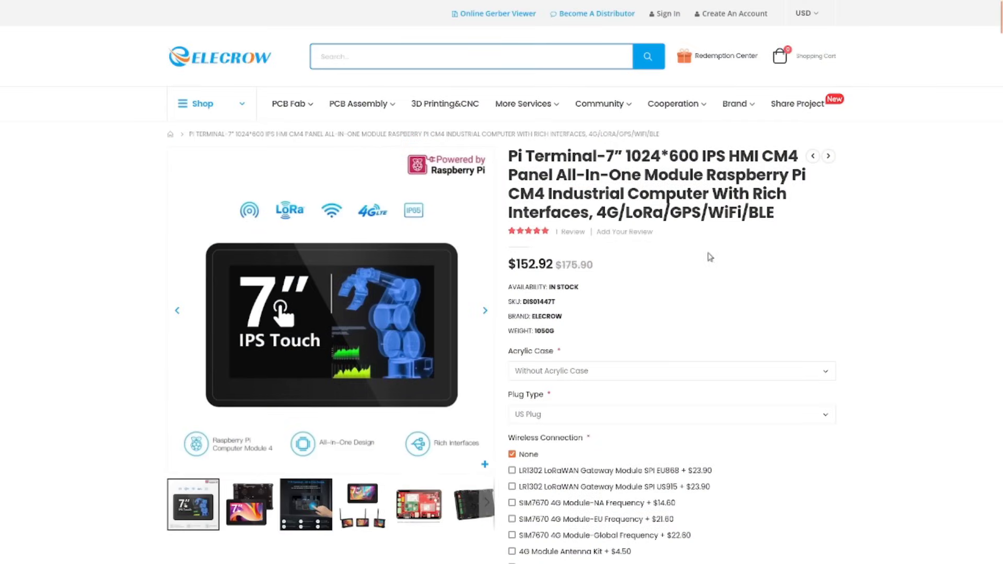
mouse_move(682, 266)
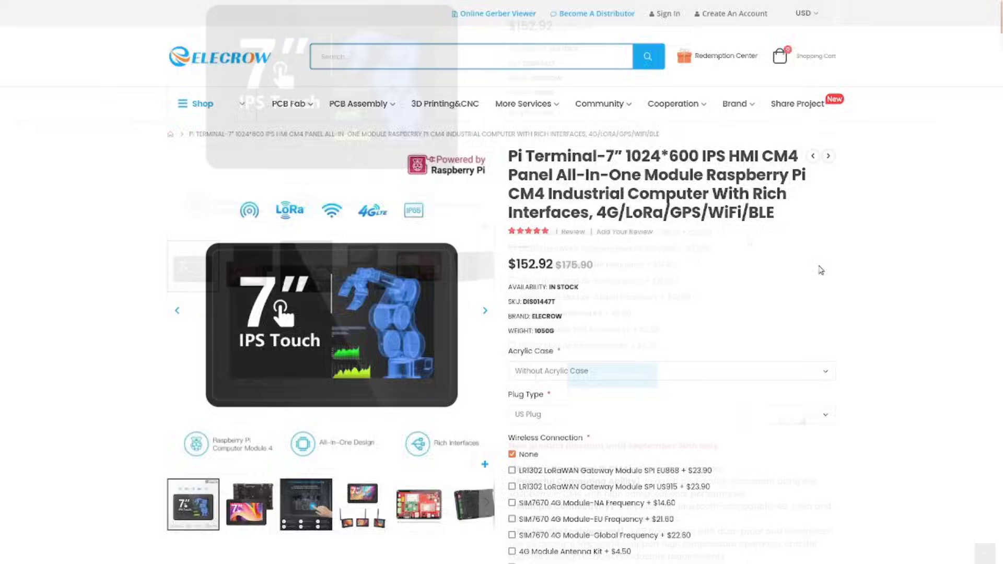
Step: Scroll the Pi Terminal-7" CM4 page to the Wireless Connection options and highlight notes
scroll("down", 3)
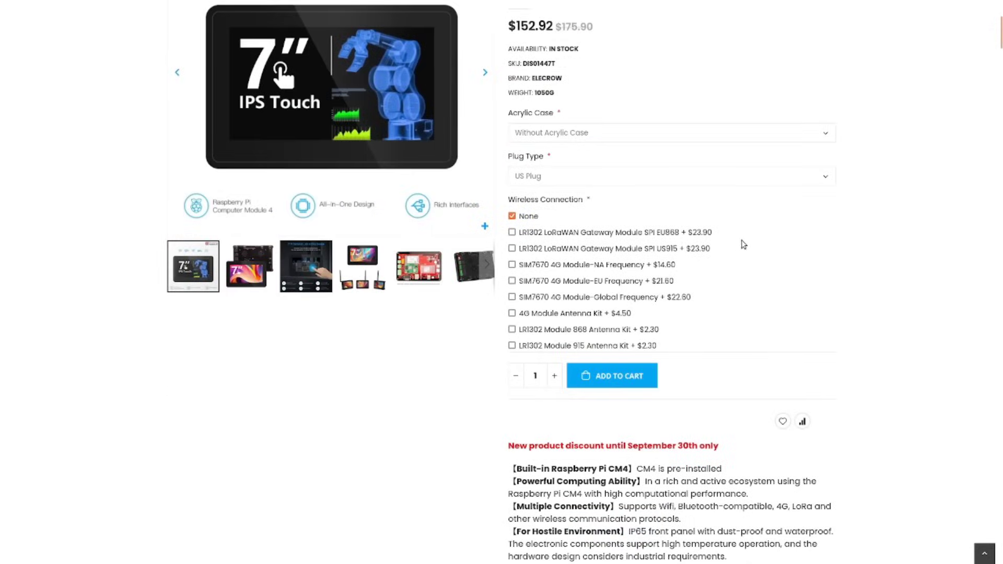
mouse_move(682, 253)
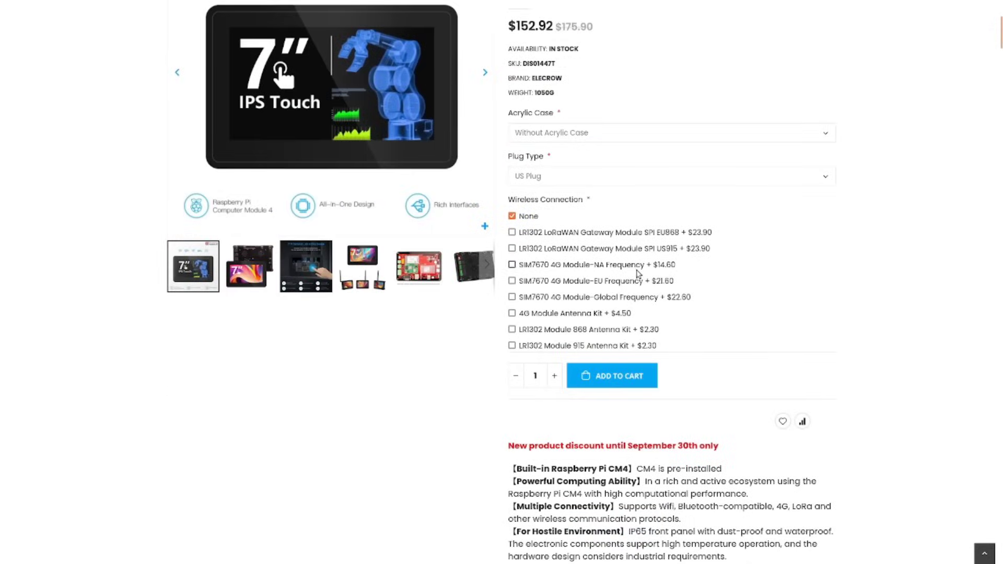
mouse_move(577, 289)
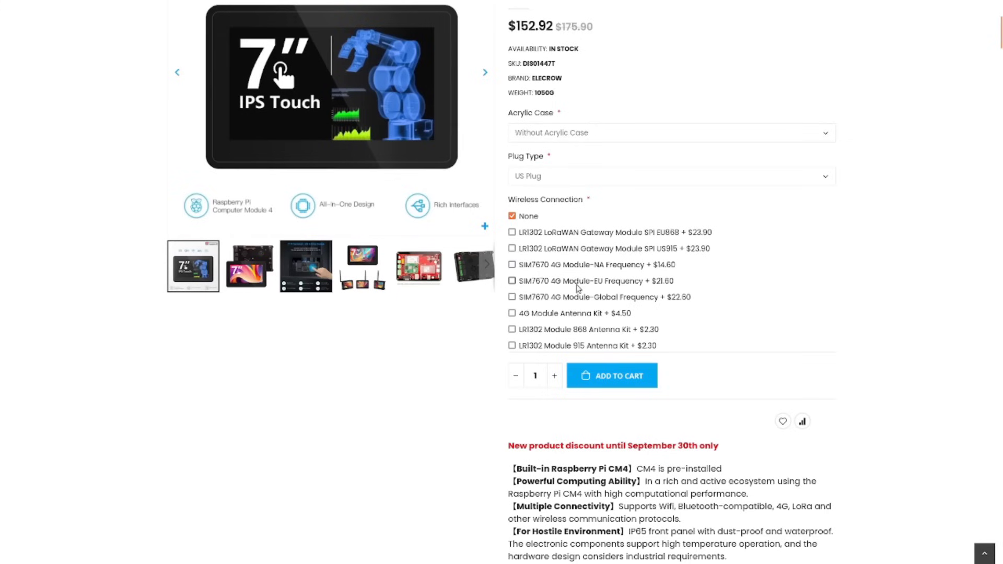
mouse_move(579, 298)
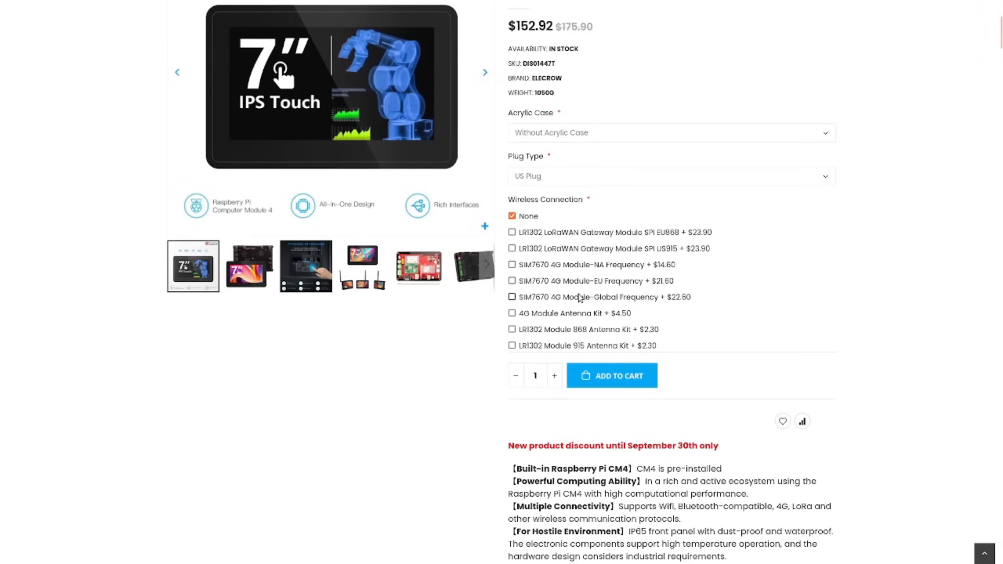
mouse_move(581, 283)
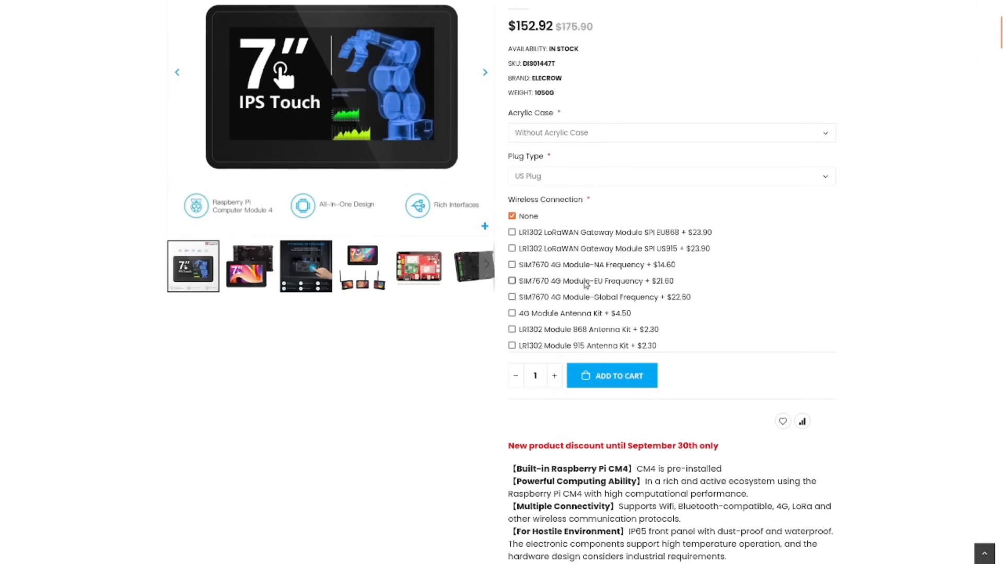
mouse_move(566, 310)
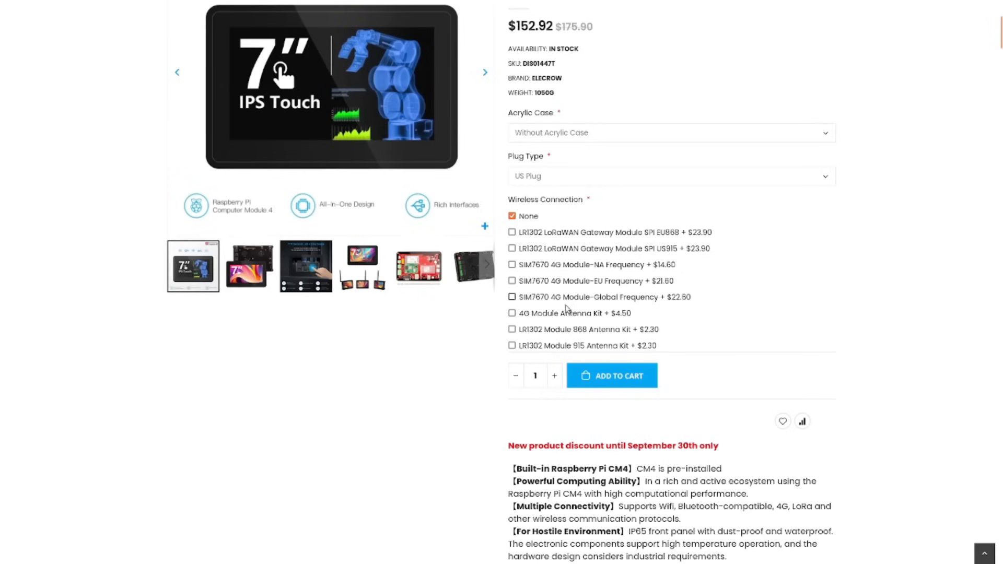
mouse_move(606, 334)
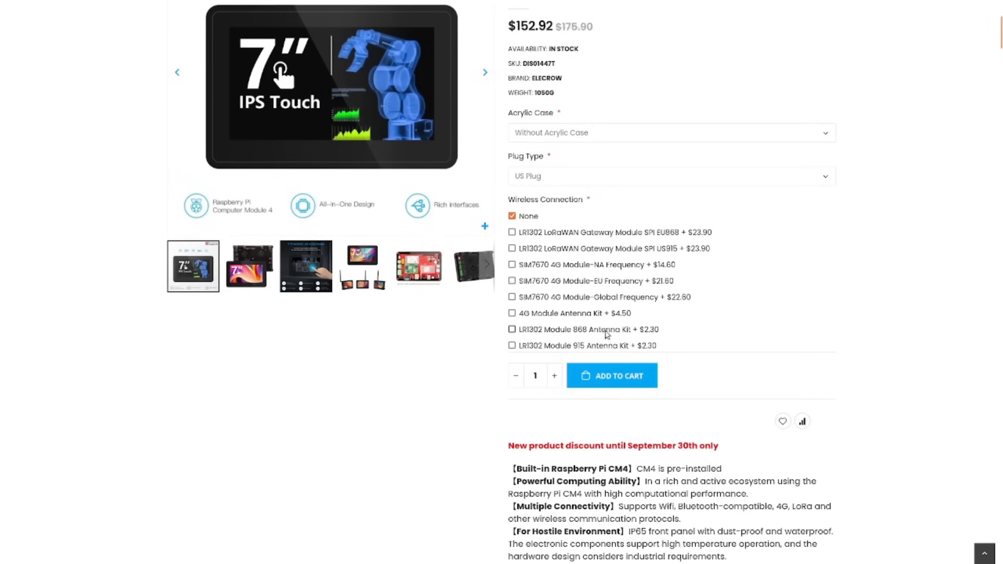
mouse_move(708, 335)
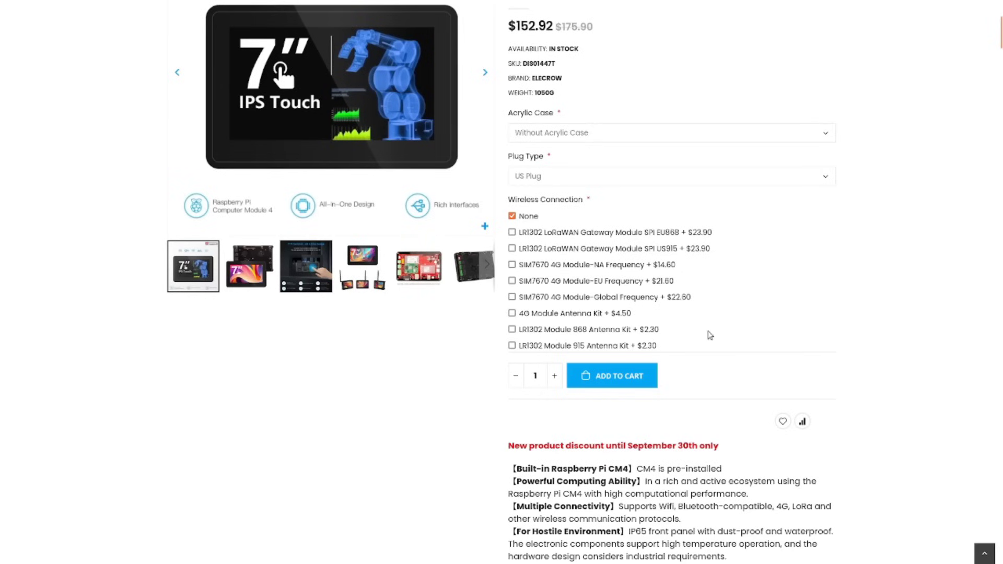
Step: Scroll past the Details tab to the Description text and Feature bullet list
scroll("down", 3)
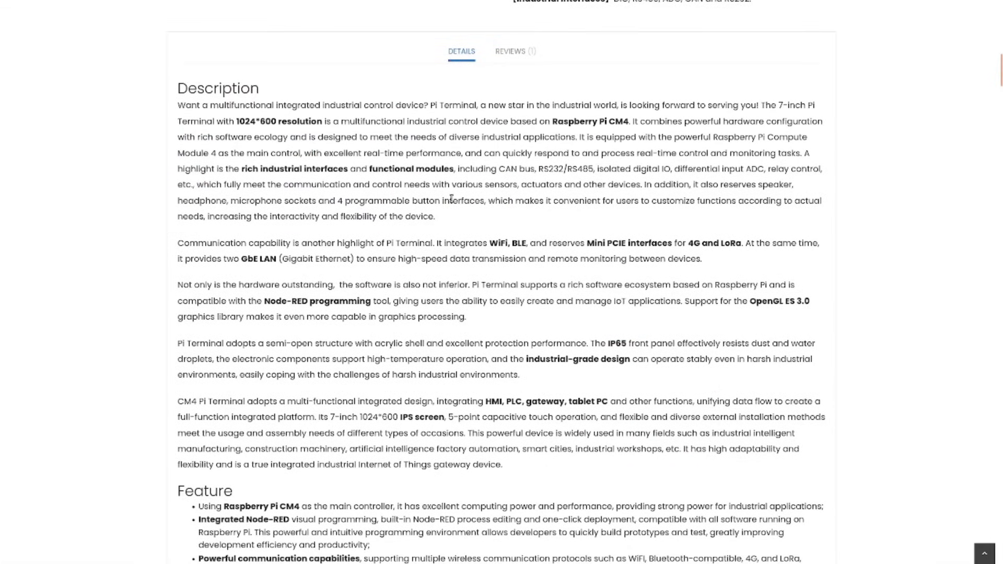
scroll("down", 3)
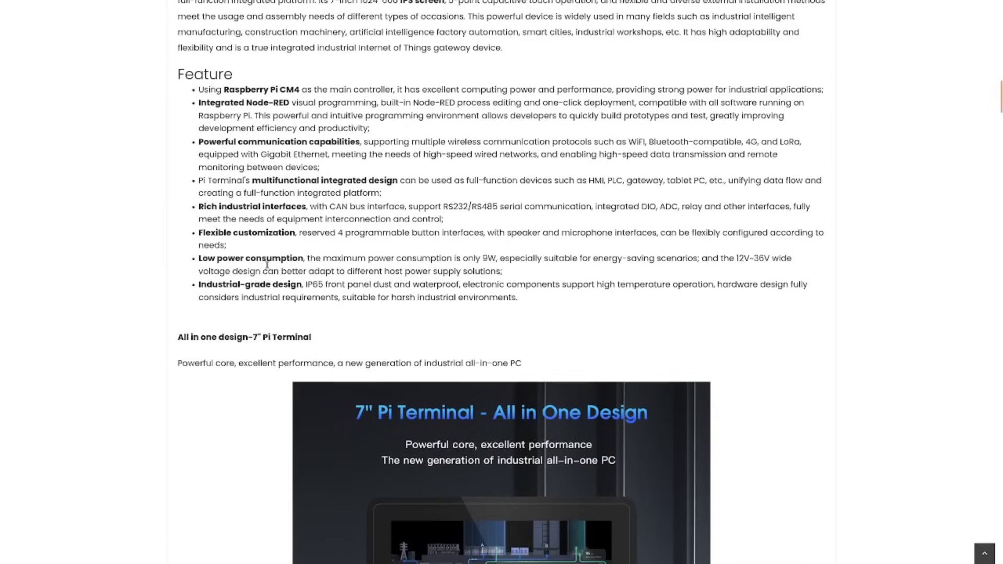
mouse_move(314, 84)
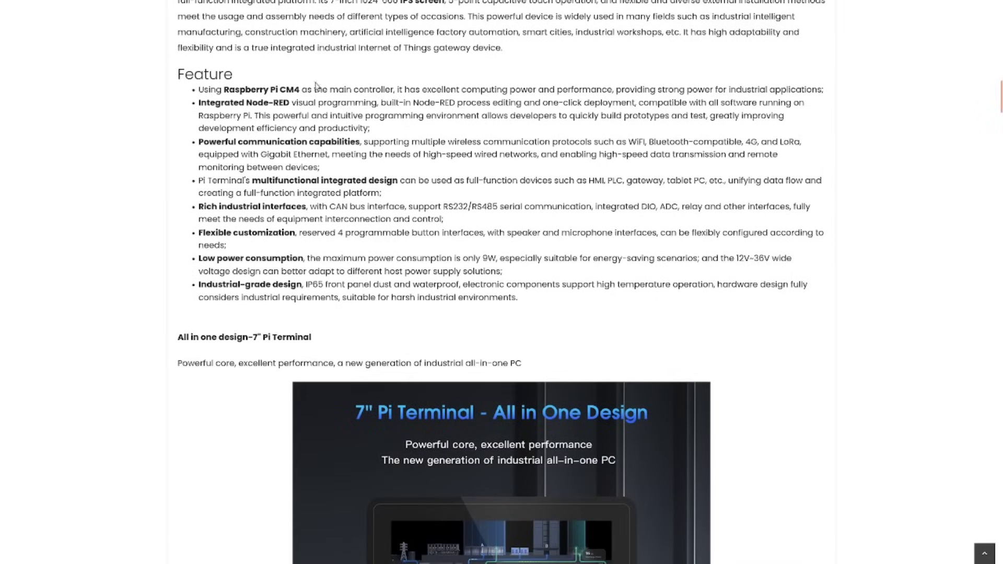
mouse_move(191, 195)
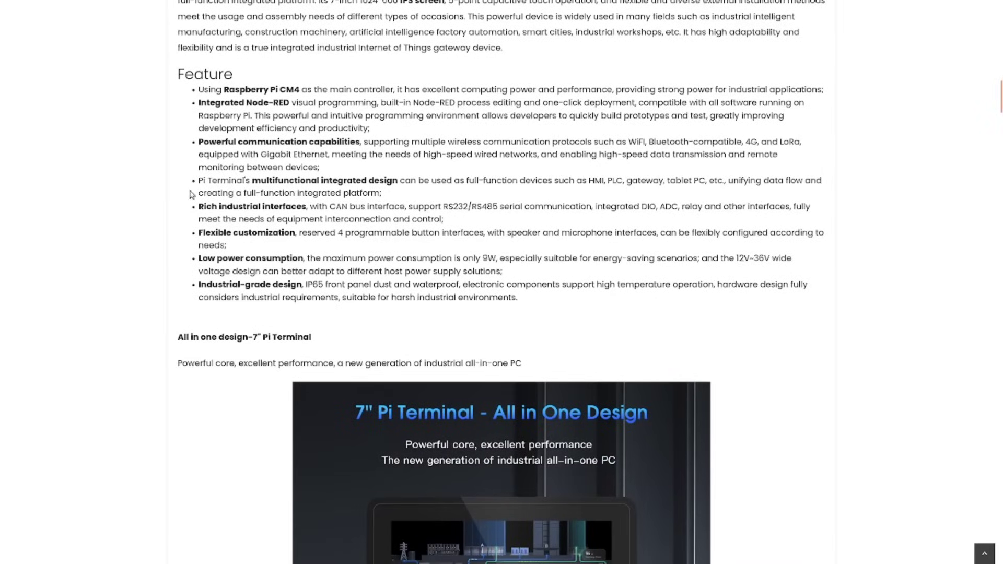
mouse_move(325, 95)
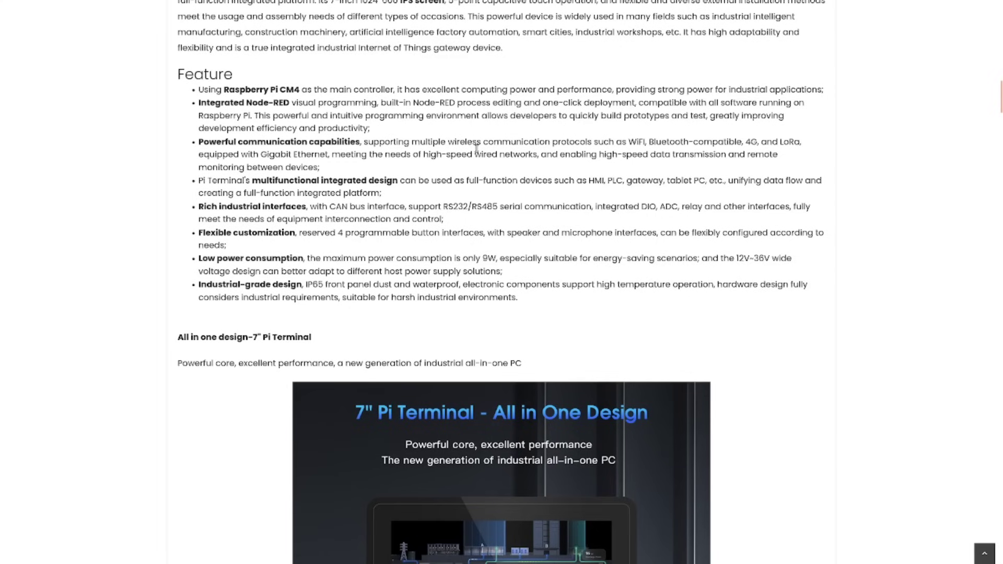
mouse_move(525, 171)
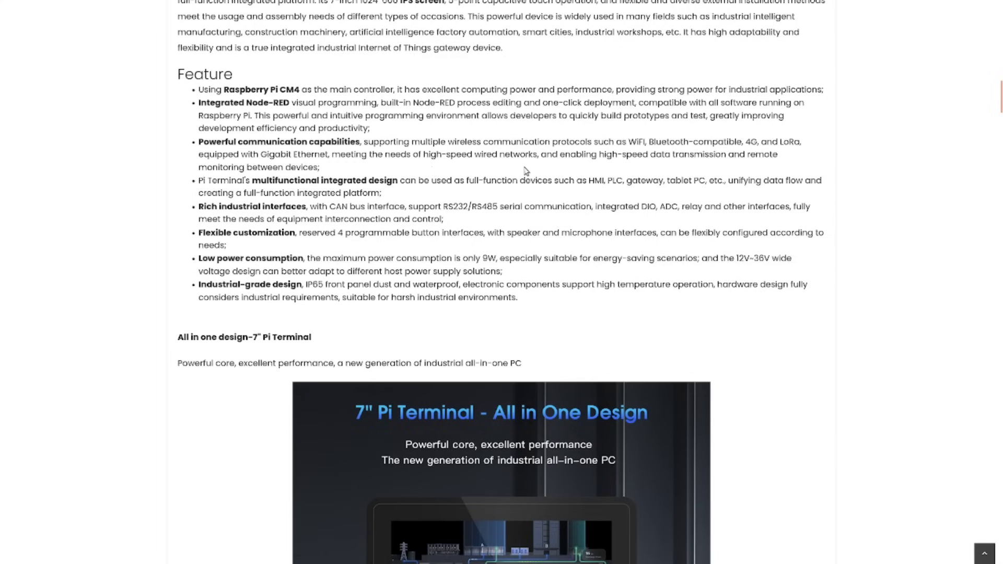
Step: Scroll past the specifications table to the Package List, Wiki & External links and related products
scroll("down", 3)
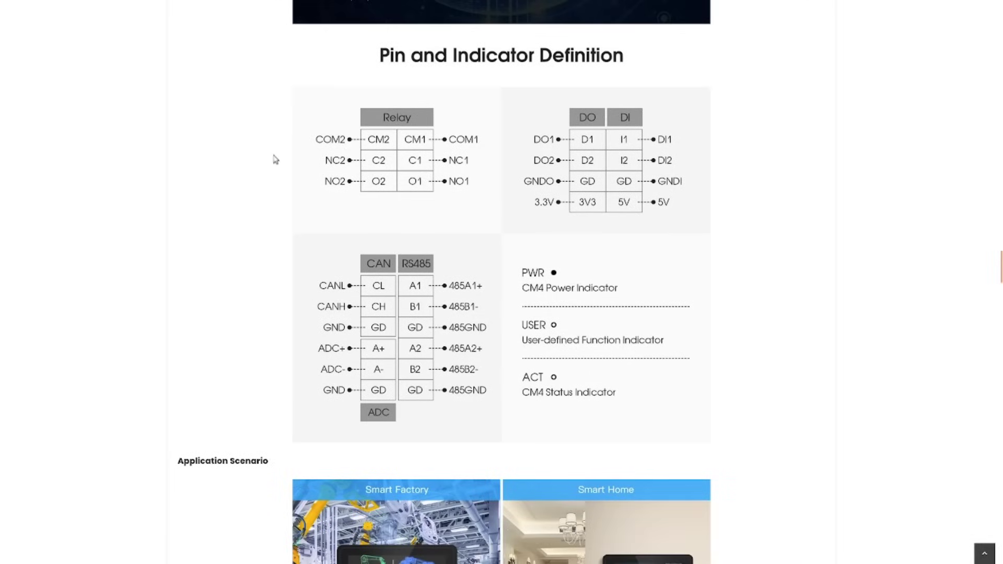
mouse_move(561, 351)
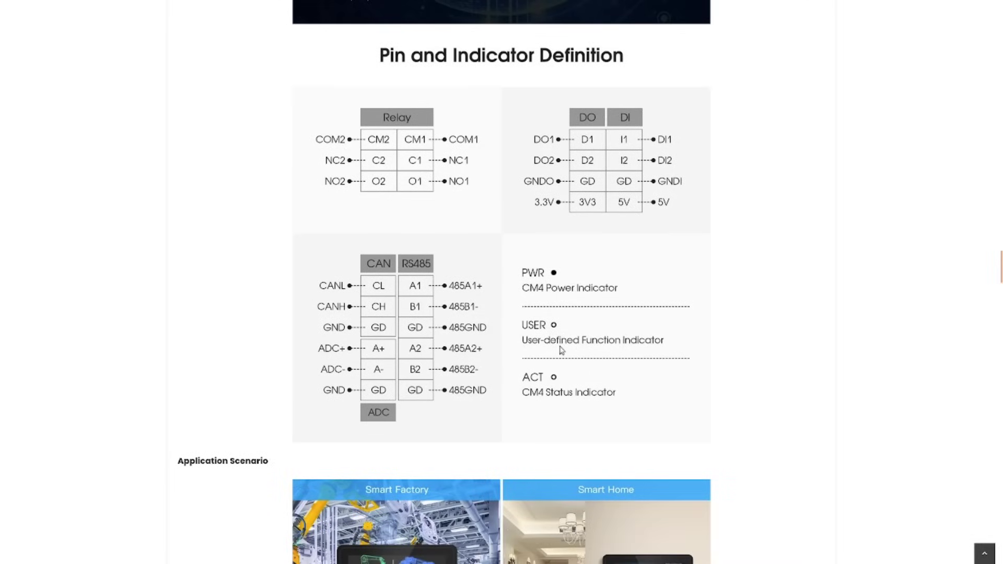
mouse_move(478, 280)
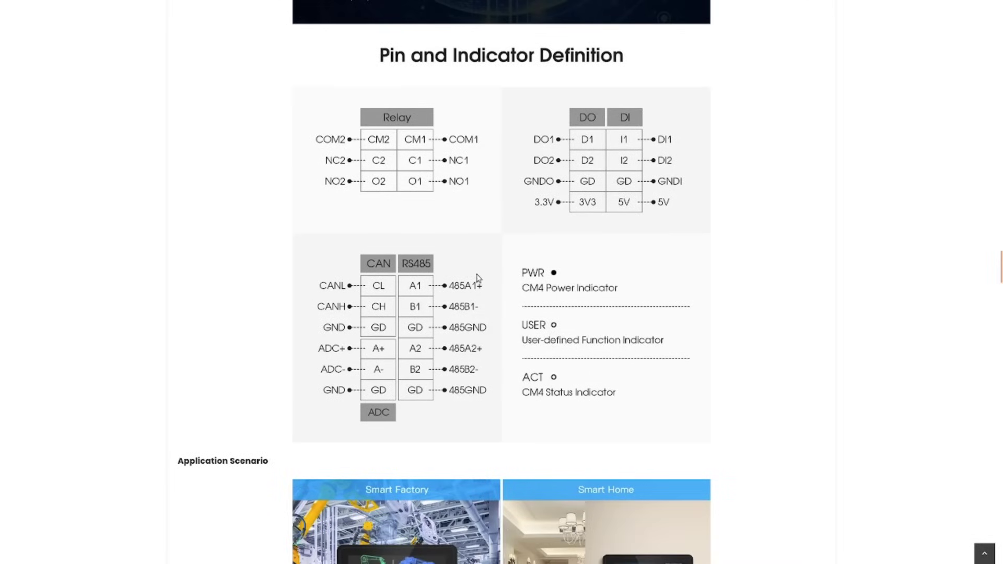
mouse_move(492, 274)
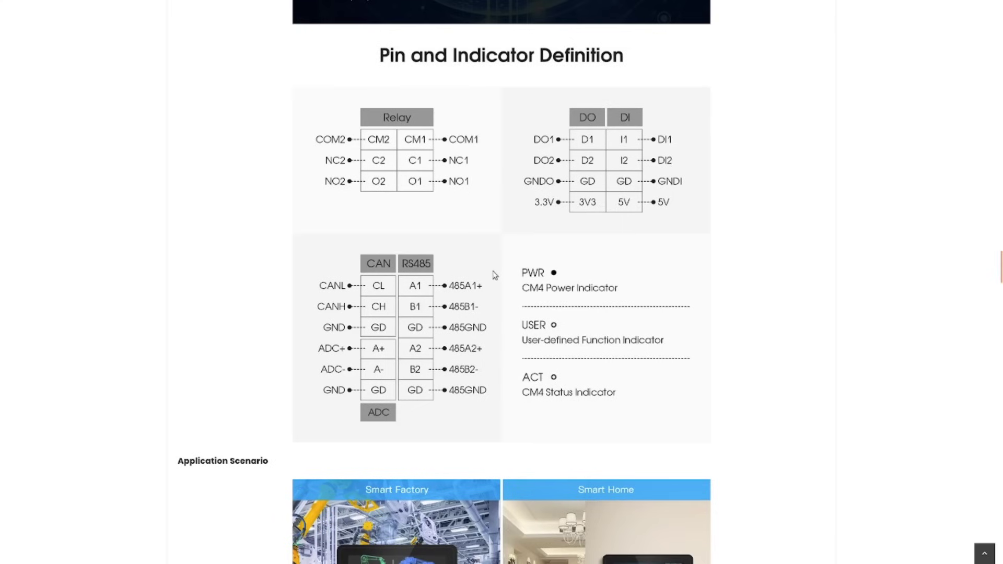
mouse_move(492, 280)
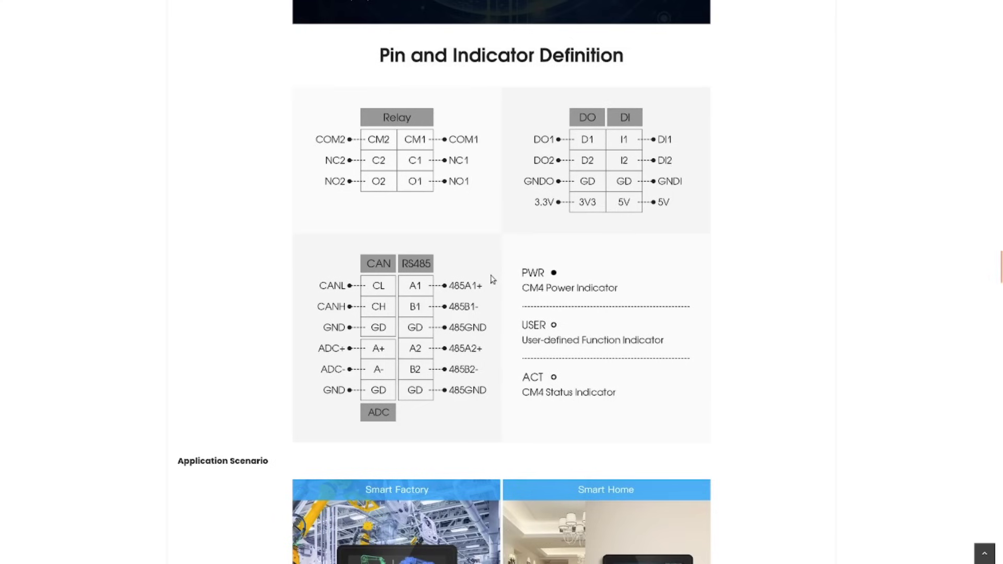
mouse_move(487, 301)
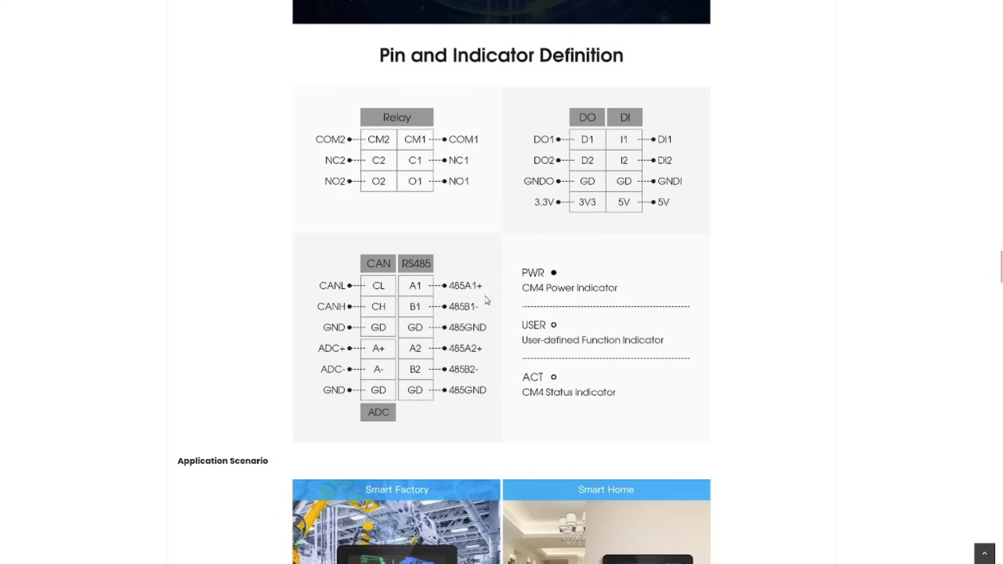
mouse_move(510, 290)
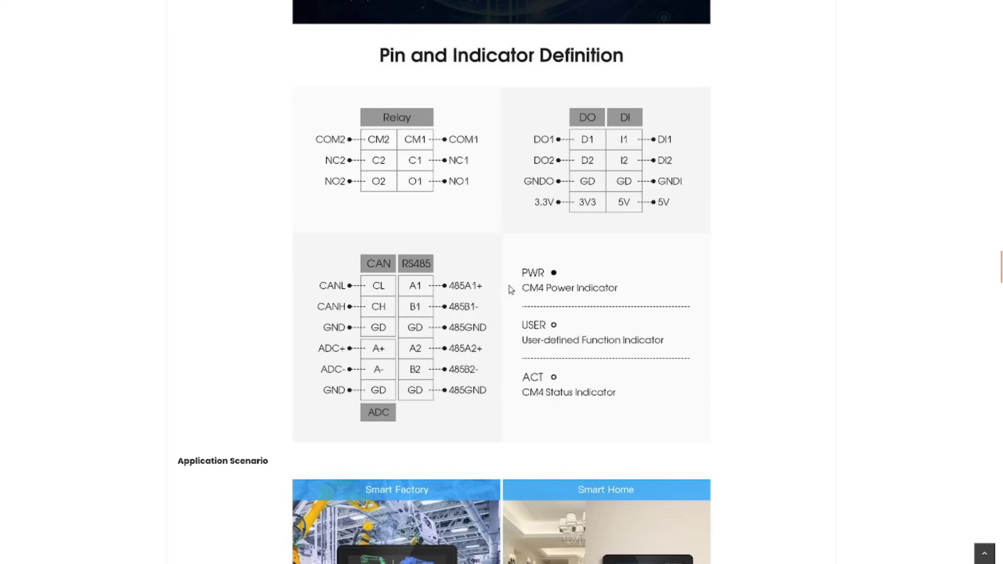
scroll("down", 3)
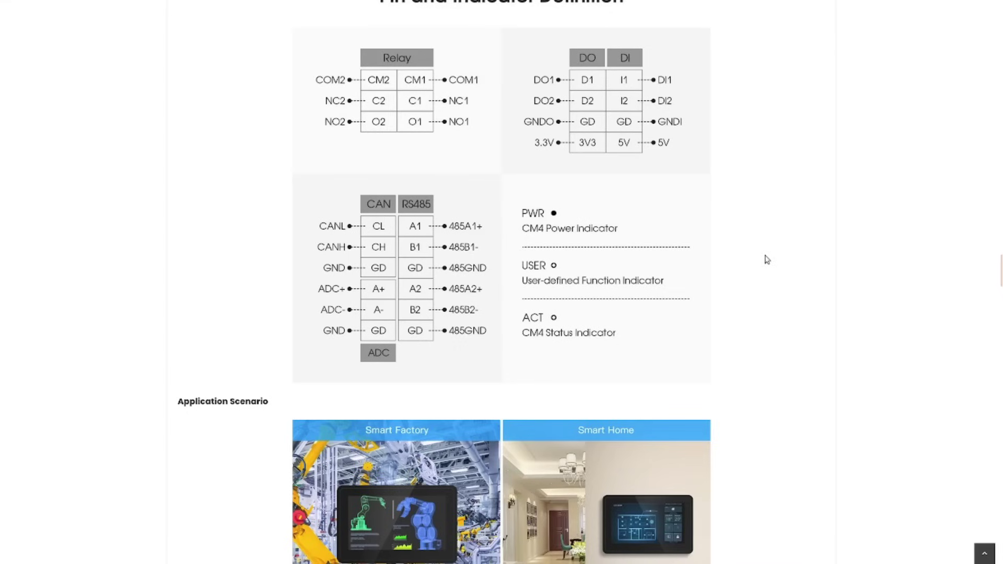
mouse_move(751, 268)
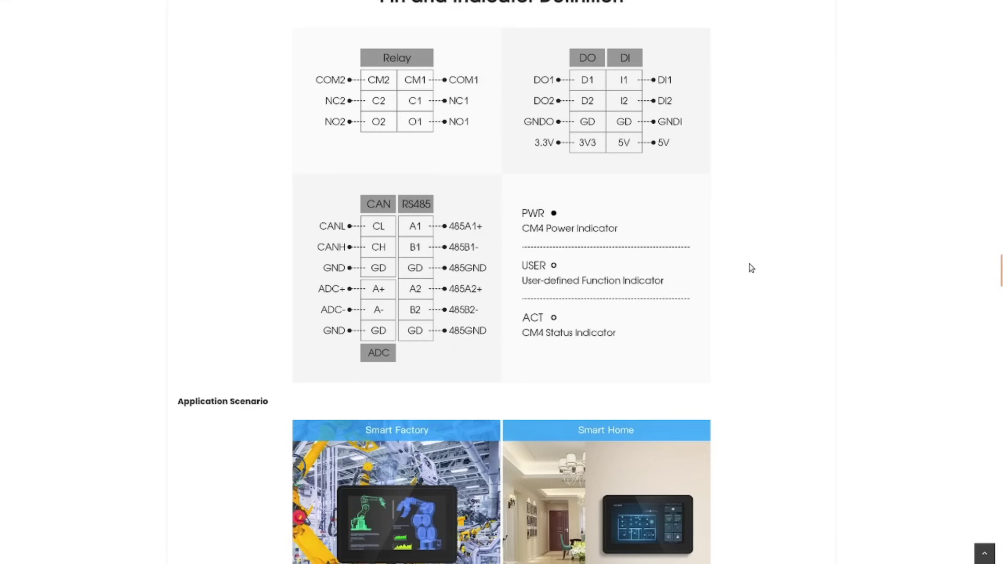
scroll("down", 3)
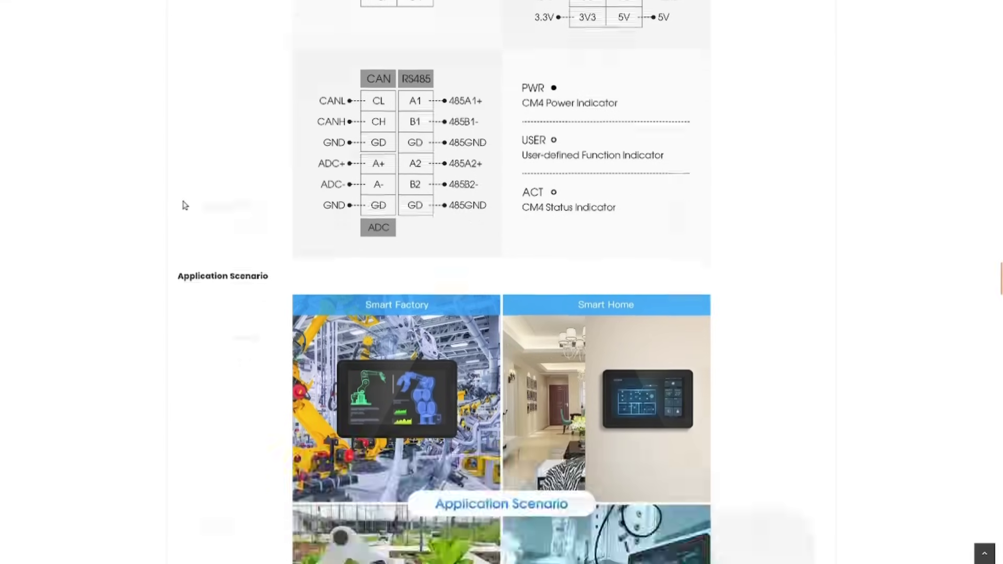
scroll("down", 3)
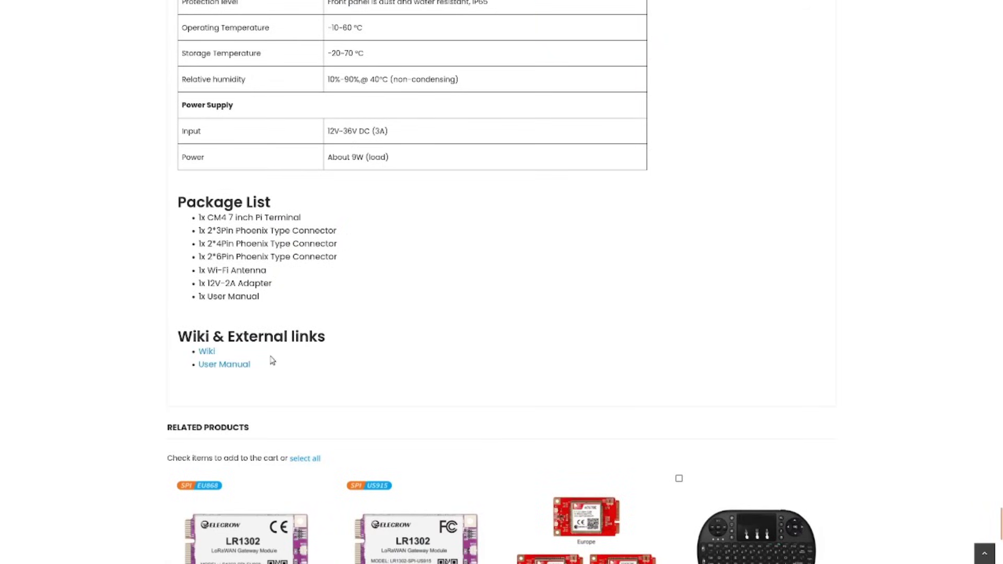
Step: Open the Pi Terminal wiki, jump to M.2 Nvme SSD PCIe Definition and reach the Node Red tutorial link
left_click(207, 351)
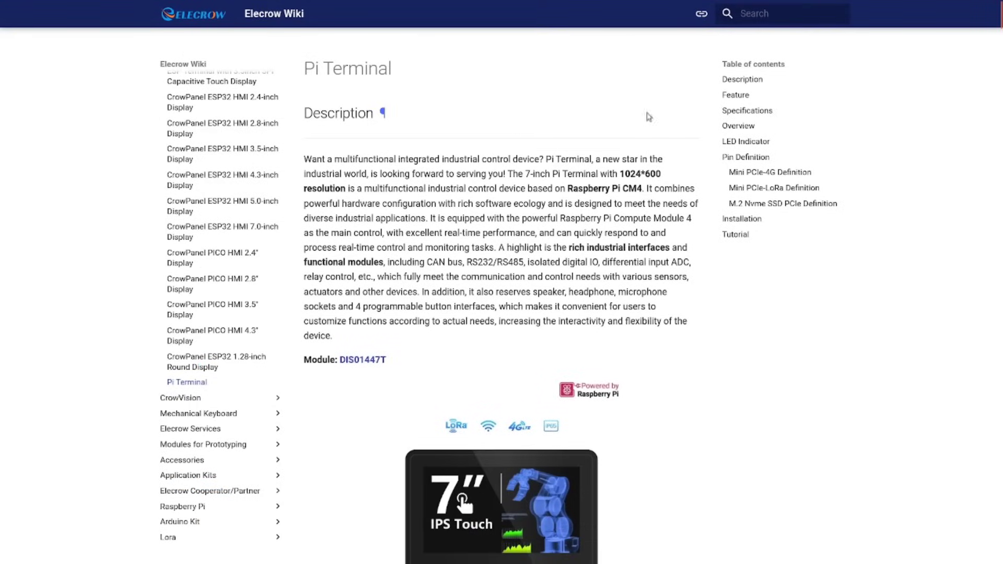
scroll("down", 3)
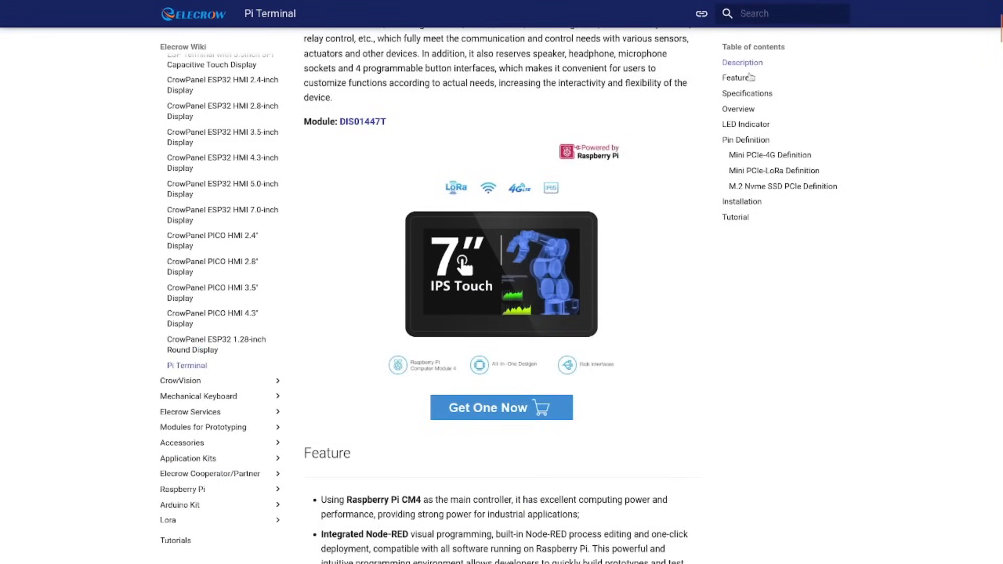
mouse_move(773, 170)
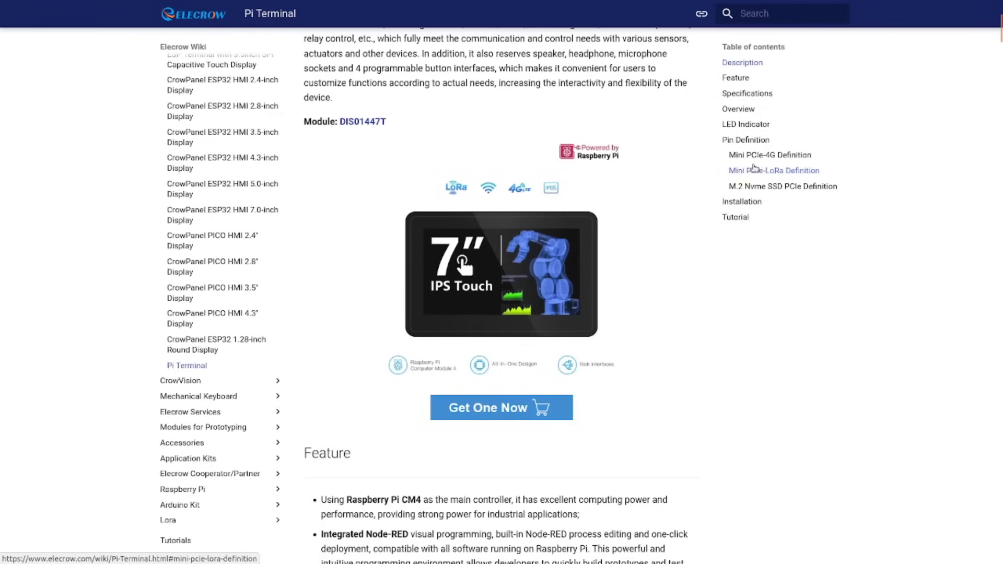
left_click(781, 186)
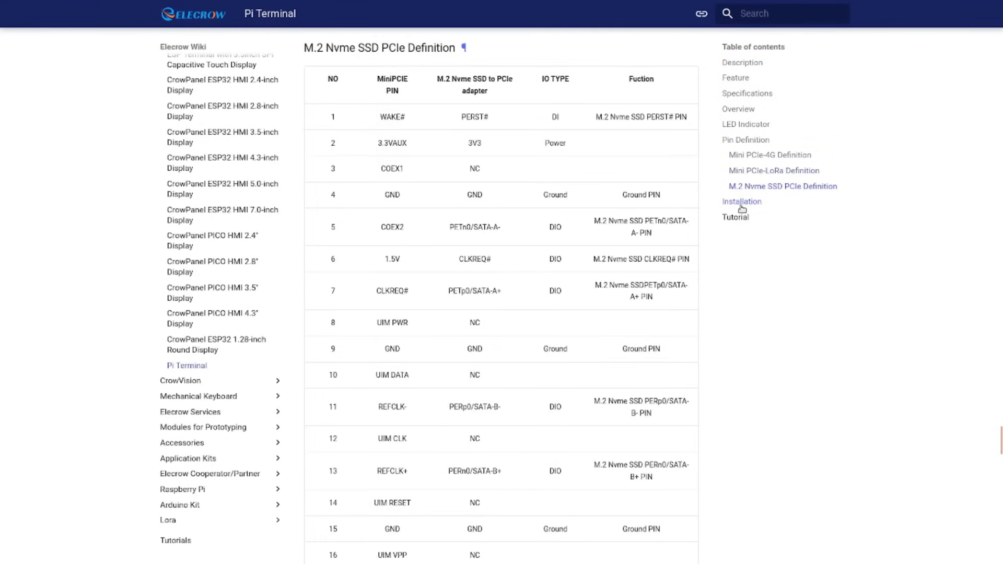
scroll("down", 3)
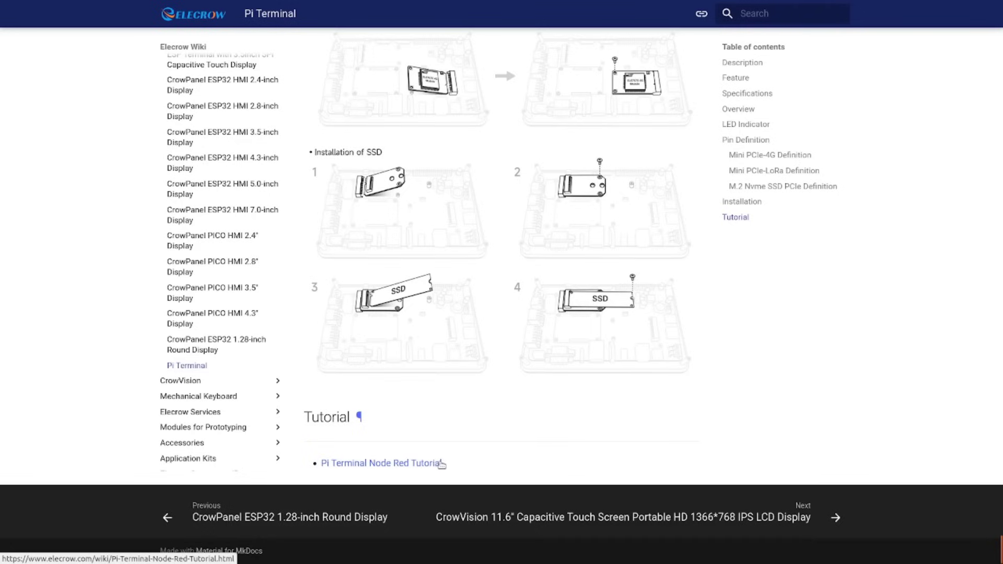
mouse_move(488, 471)
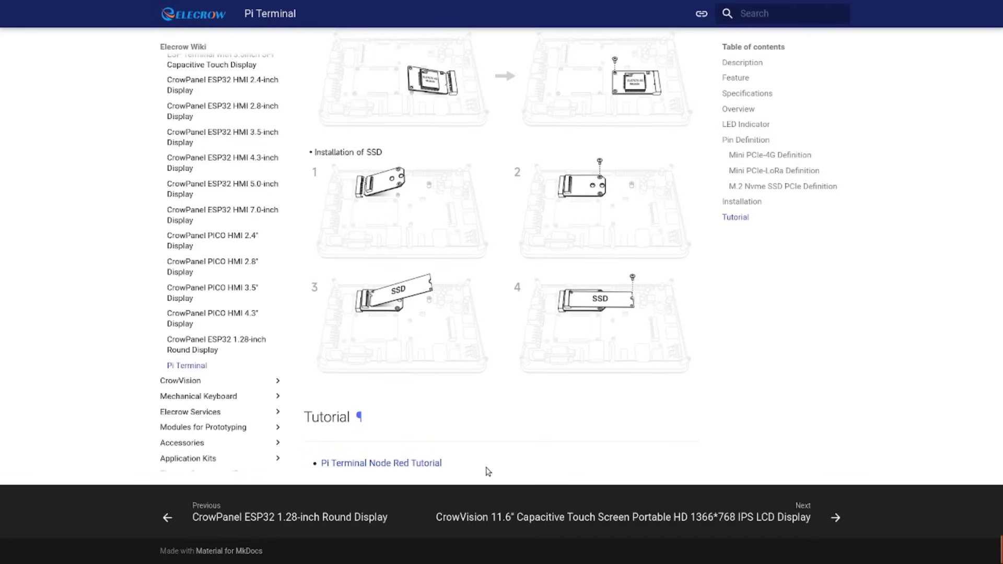
mouse_move(695, 421)
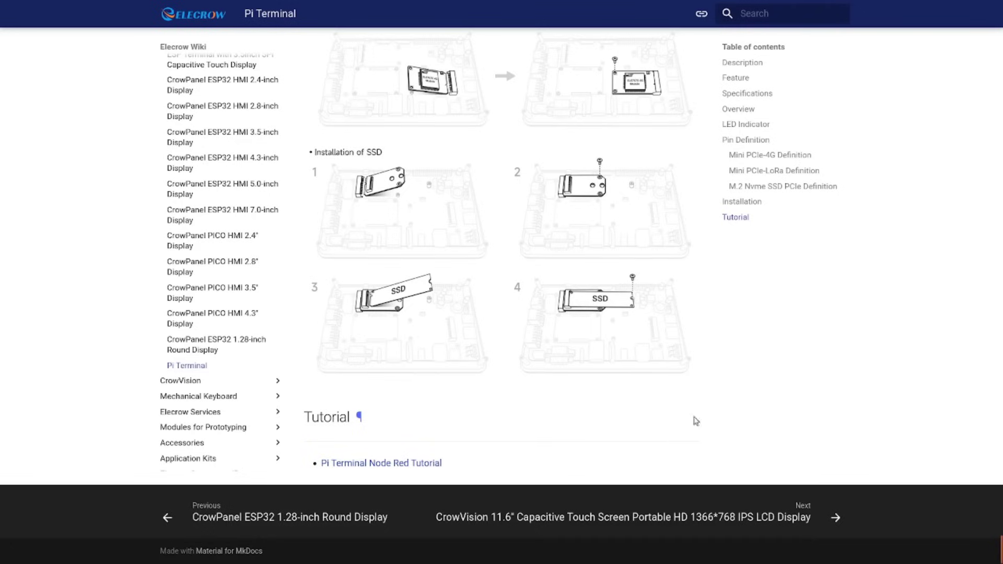
mouse_move(765, 296)
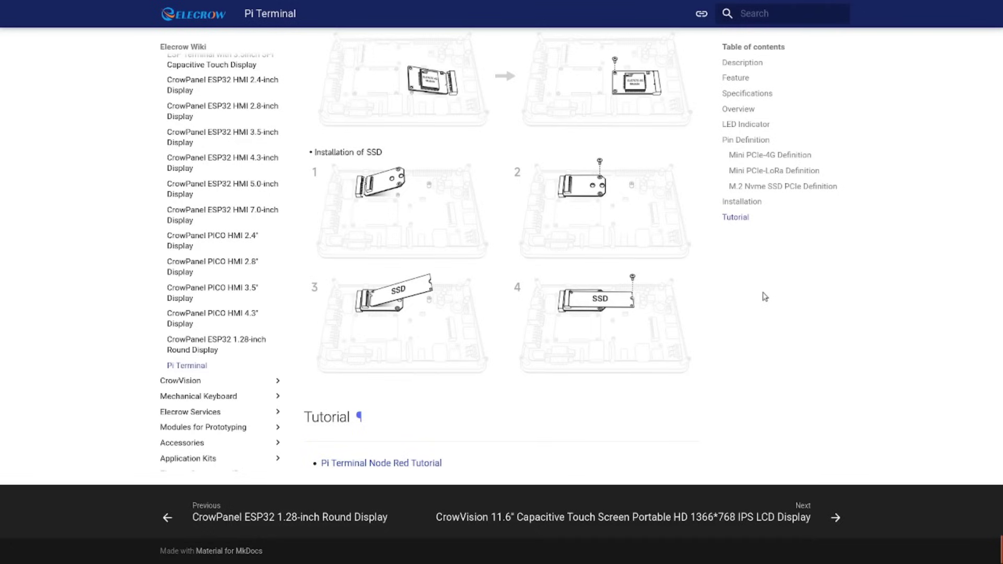
mouse_move(763, 301)
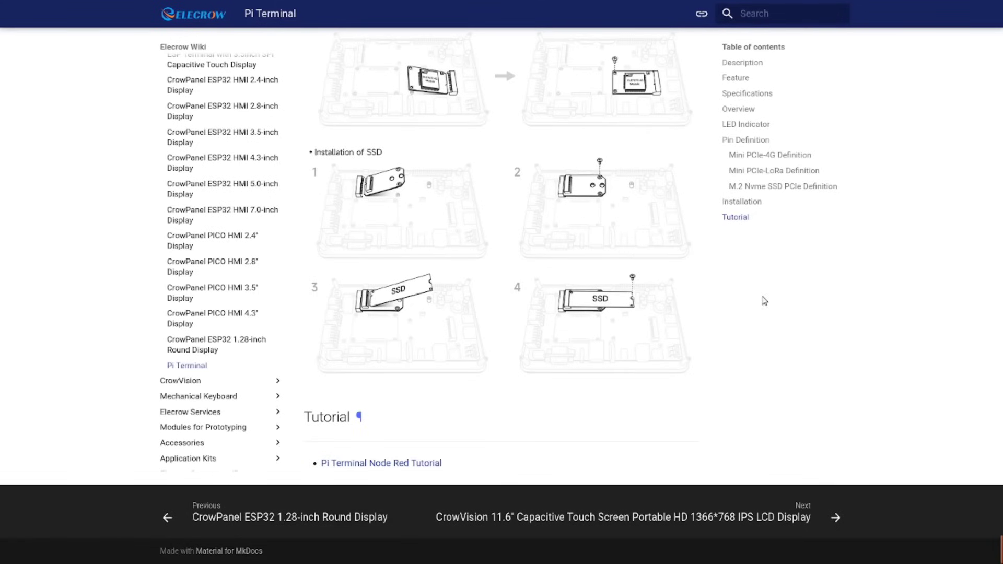
mouse_move(762, 304)
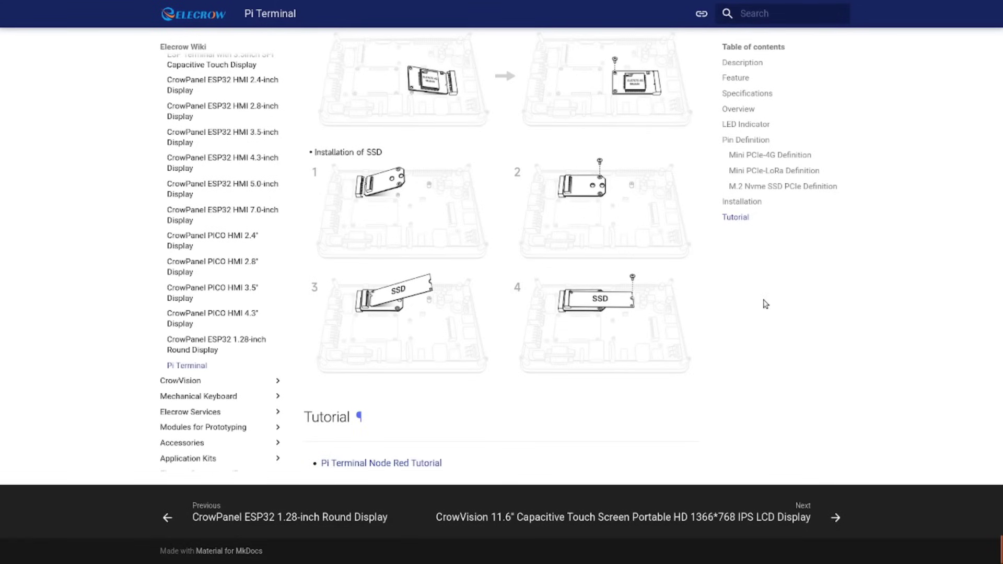
mouse_move(506, 462)
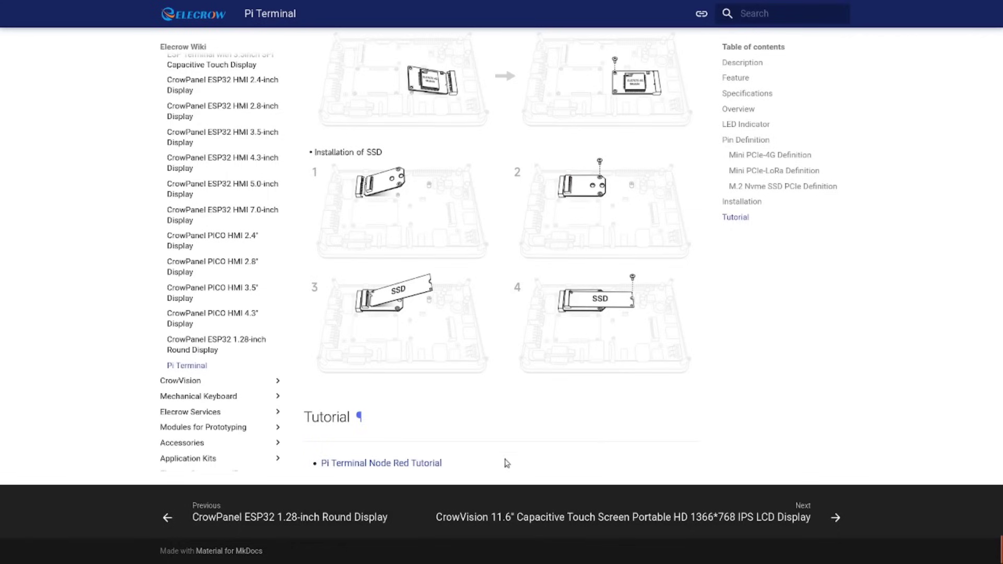
mouse_move(834, 374)
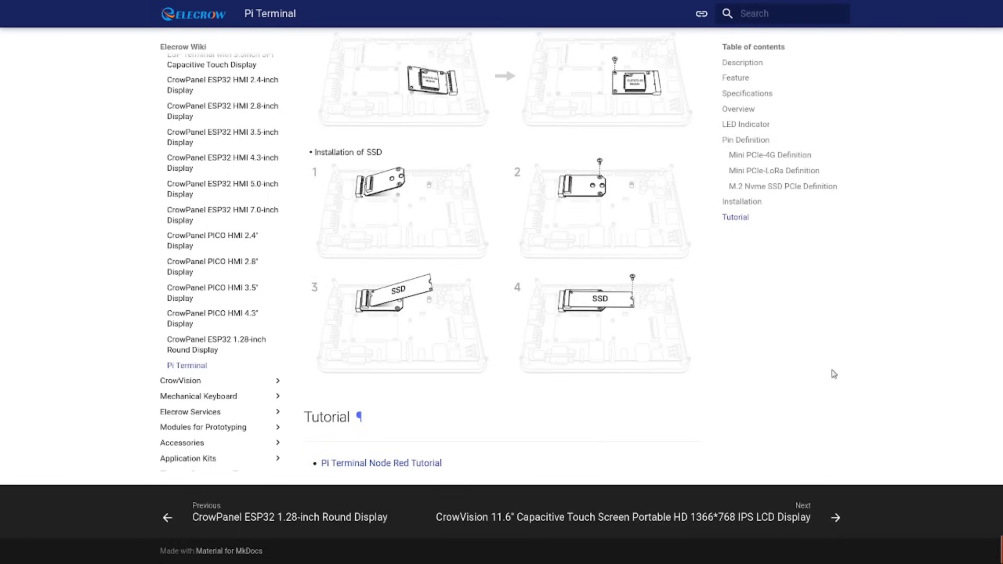
mouse_move(831, 389)
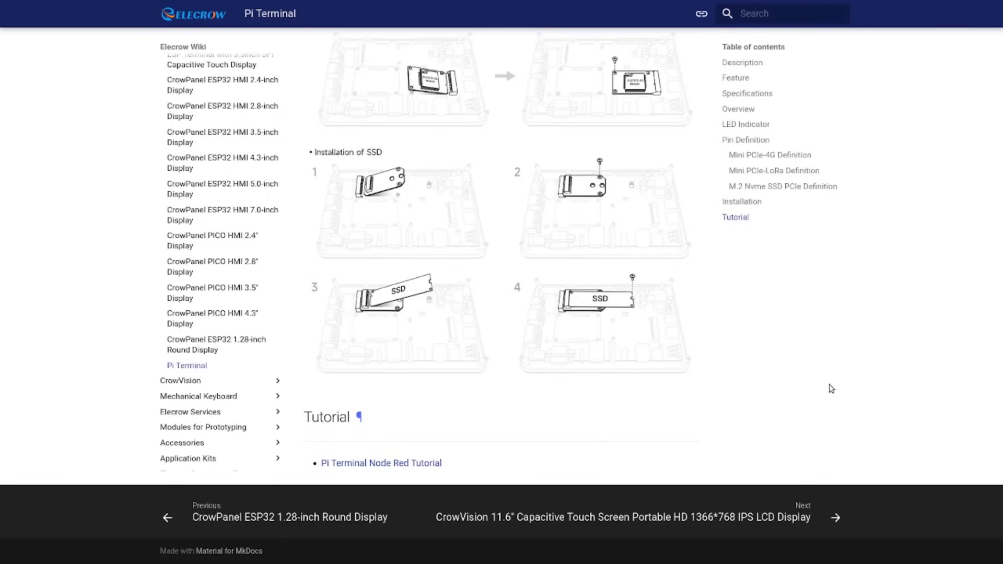
mouse_move(808, 415)
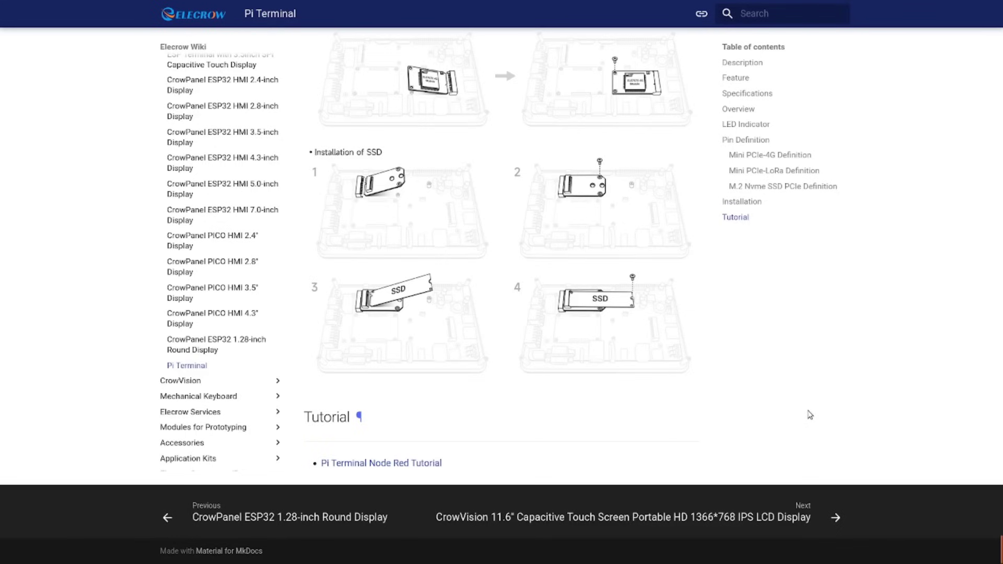
Step: Scroll through the Mini PCIe-4G and CAN/RS485 pin definition tables
scroll("up", 3)
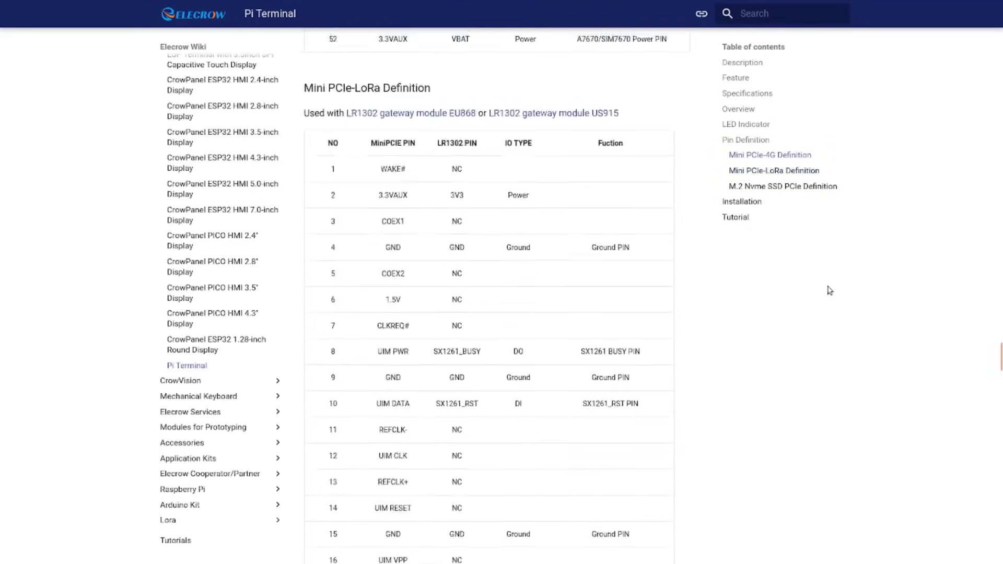
scroll("down", 3)
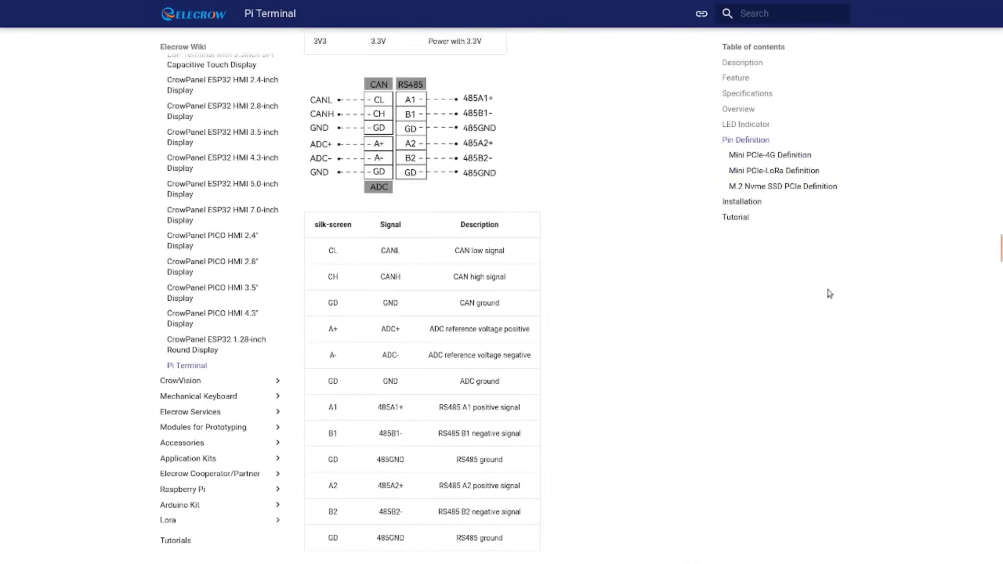
scroll("up", 3)
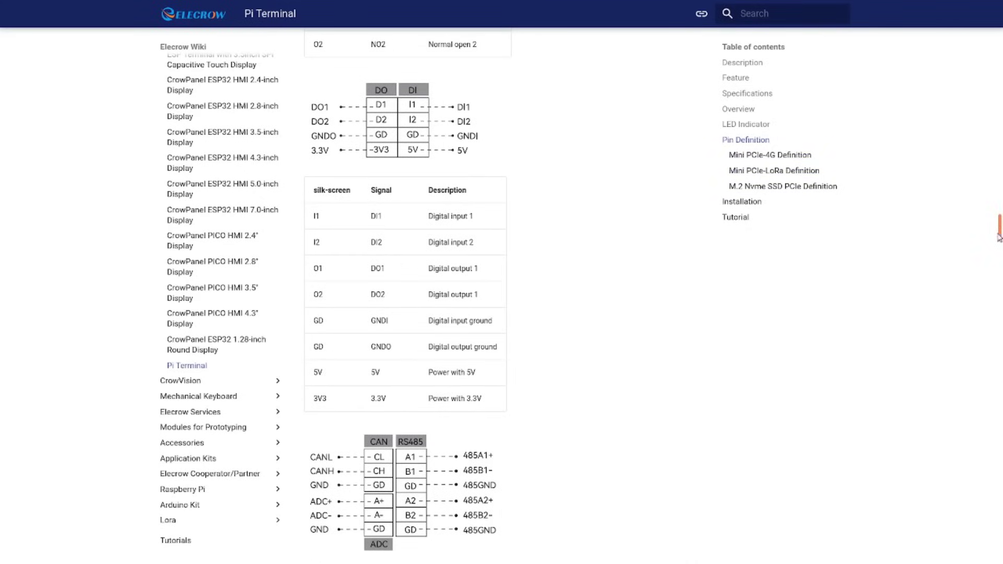
scroll("down", 3)
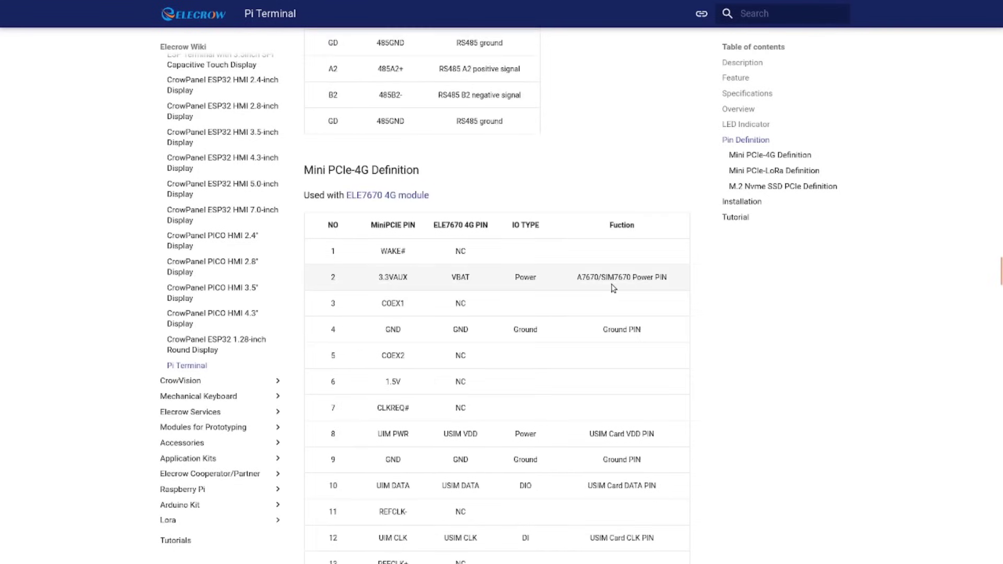
mouse_move(369, 197)
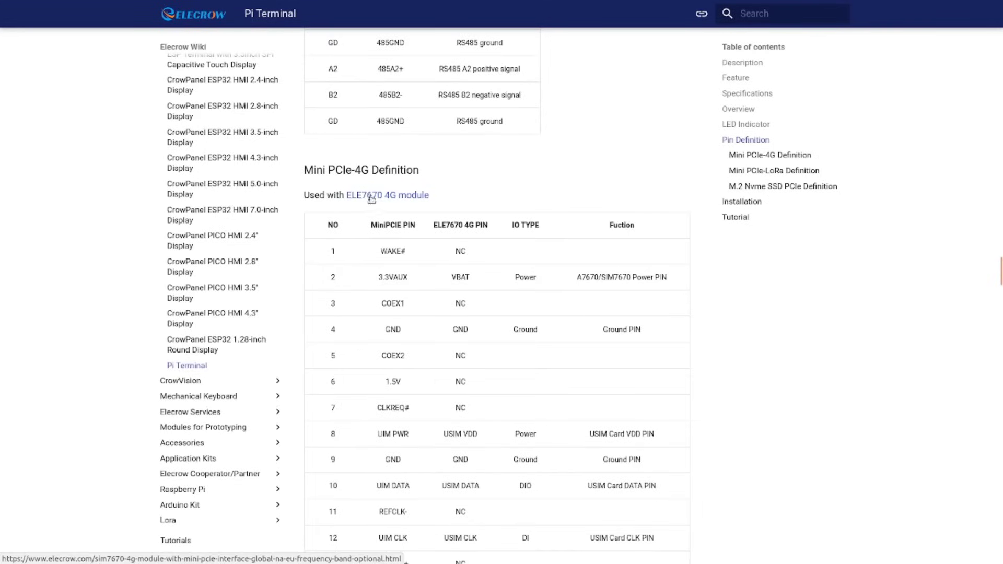
mouse_move(732, 311)
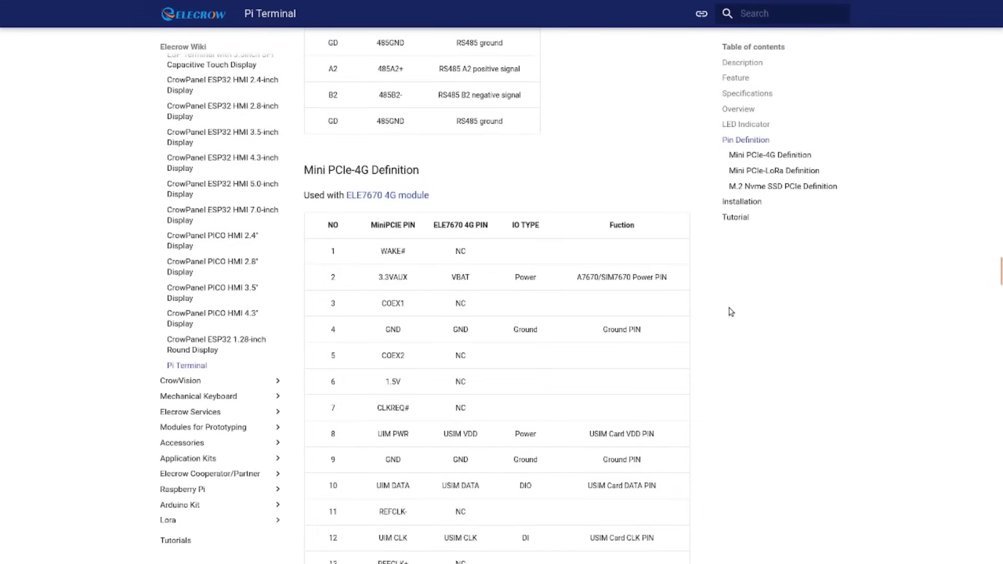
Step: Move up from the pin tables to the interface Specifications table
scroll("up", 3)
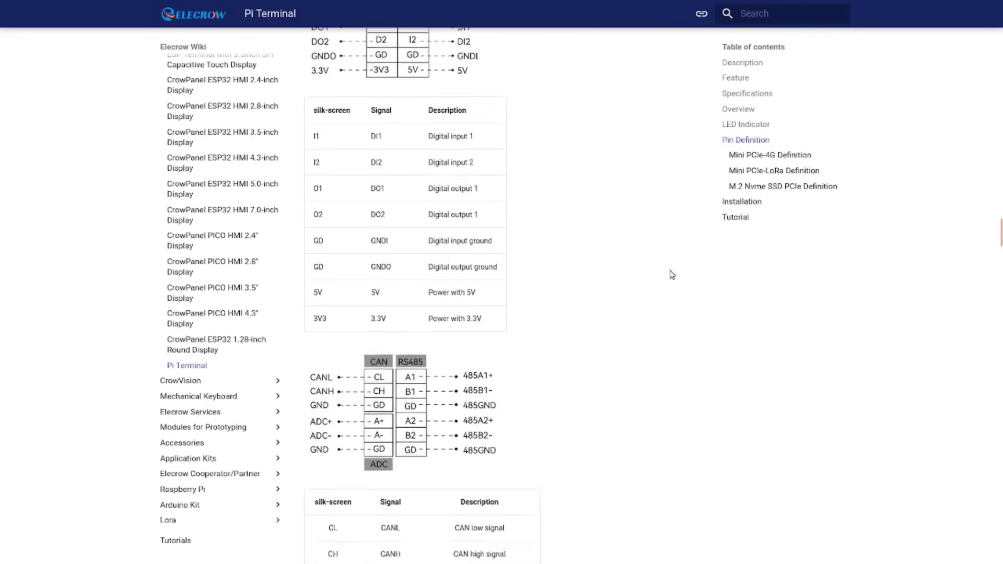
left_click(770, 155)
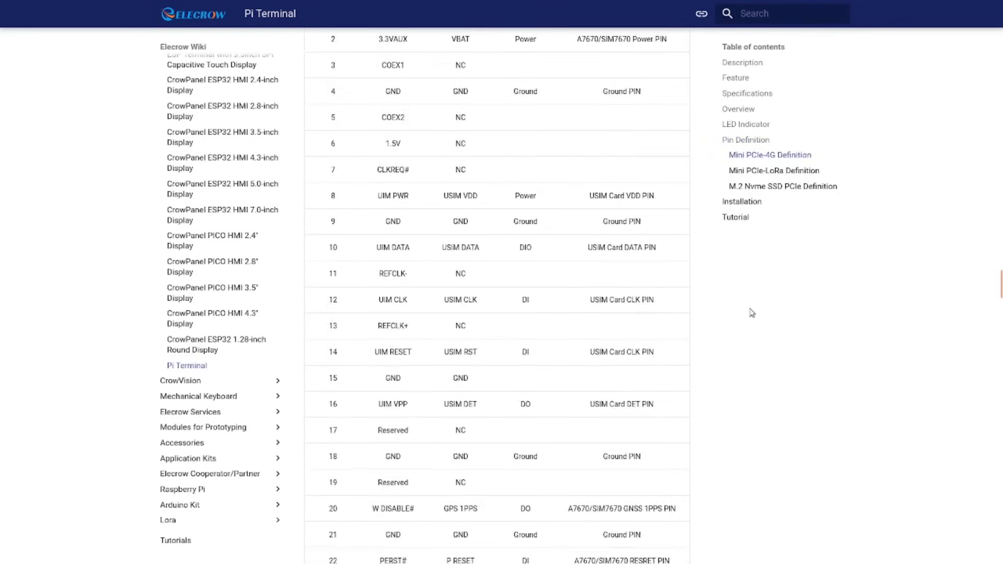
scroll("down", 3)
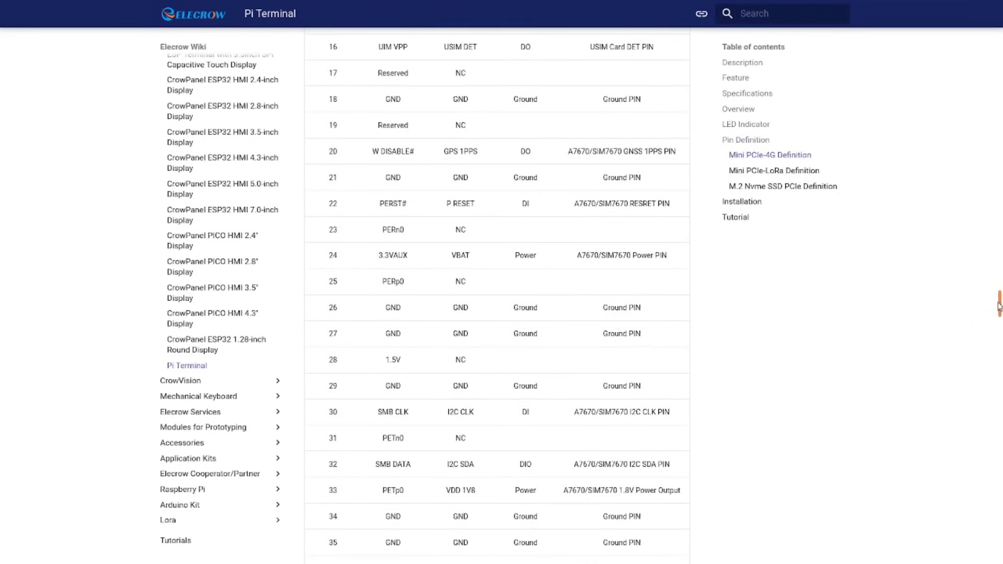
scroll("up", 3)
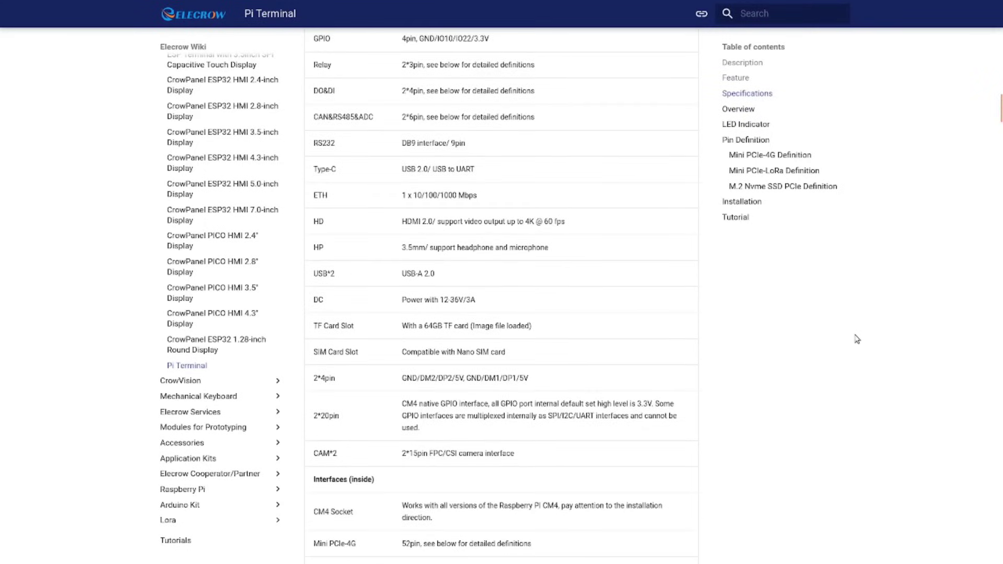